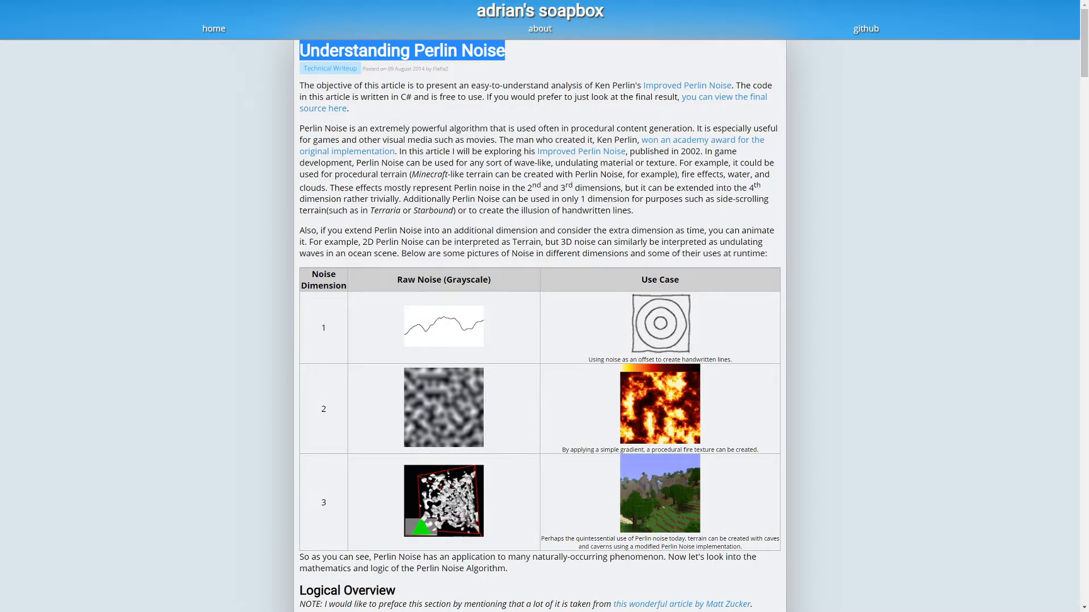
- Scroll the Perlin Noise article from the Logical Overview down to The Fade Function code
left_click(370, 57)
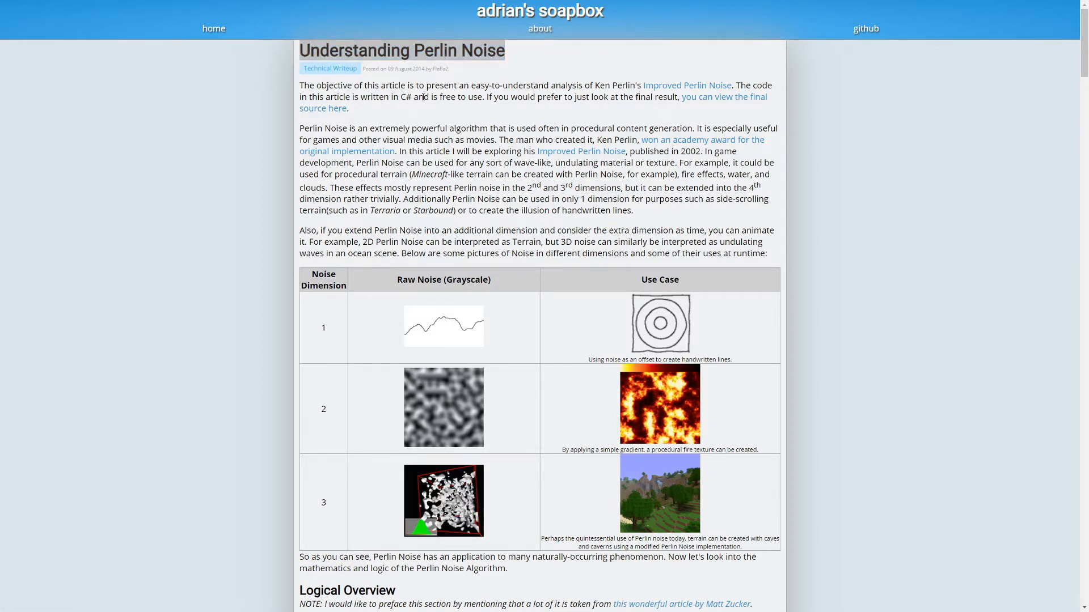
scroll("down", 3)
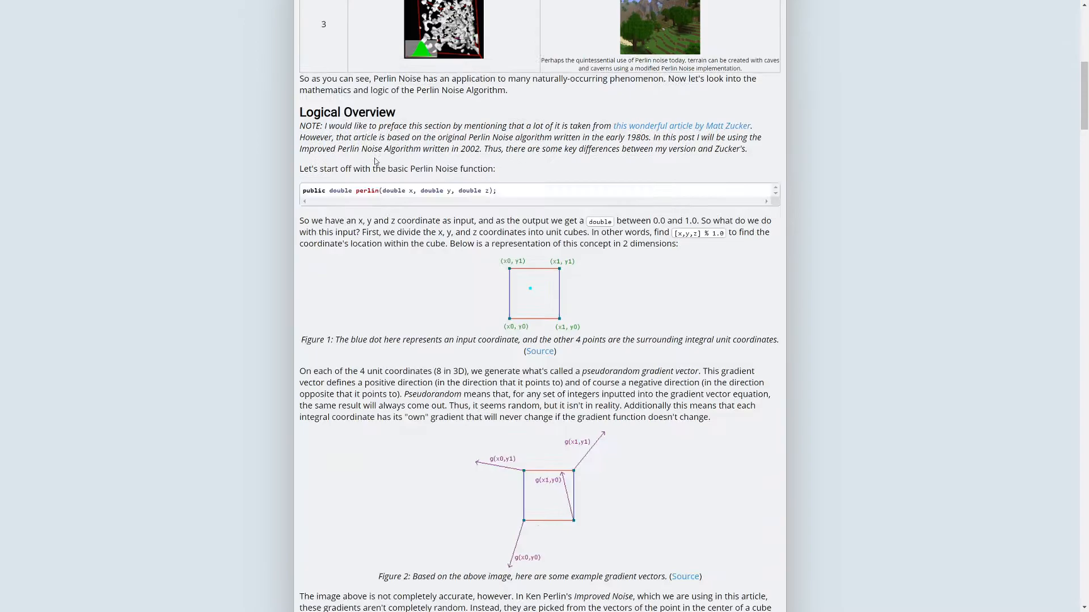
scroll("down", 3)
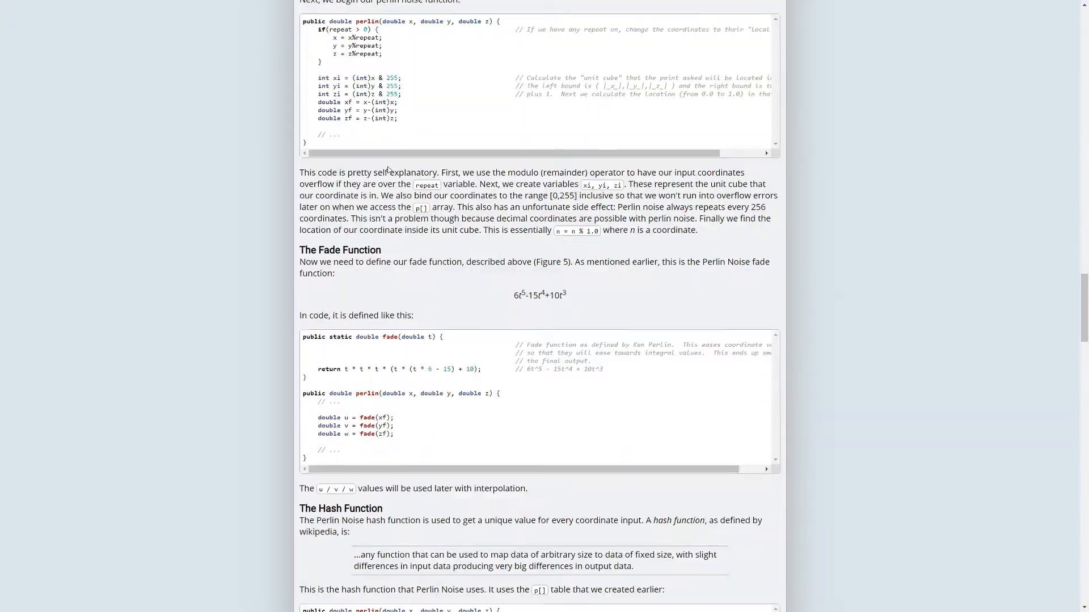
scroll("down", 3)
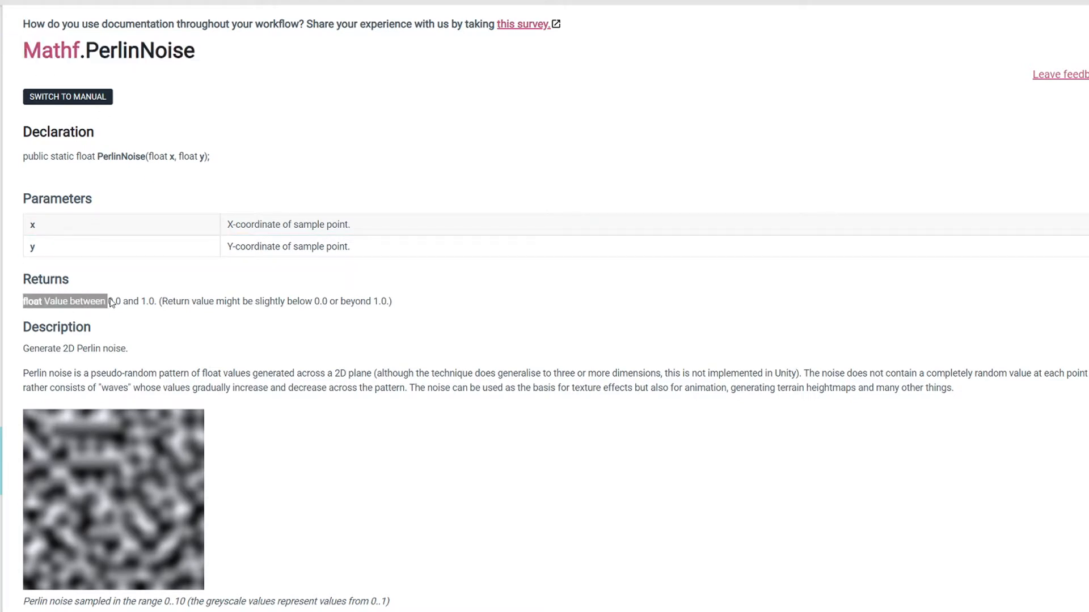
- Highlight the PerlinNoise(float x, float y) declaration on the Mathf.PerlinNoise page
scroll("down", 3)
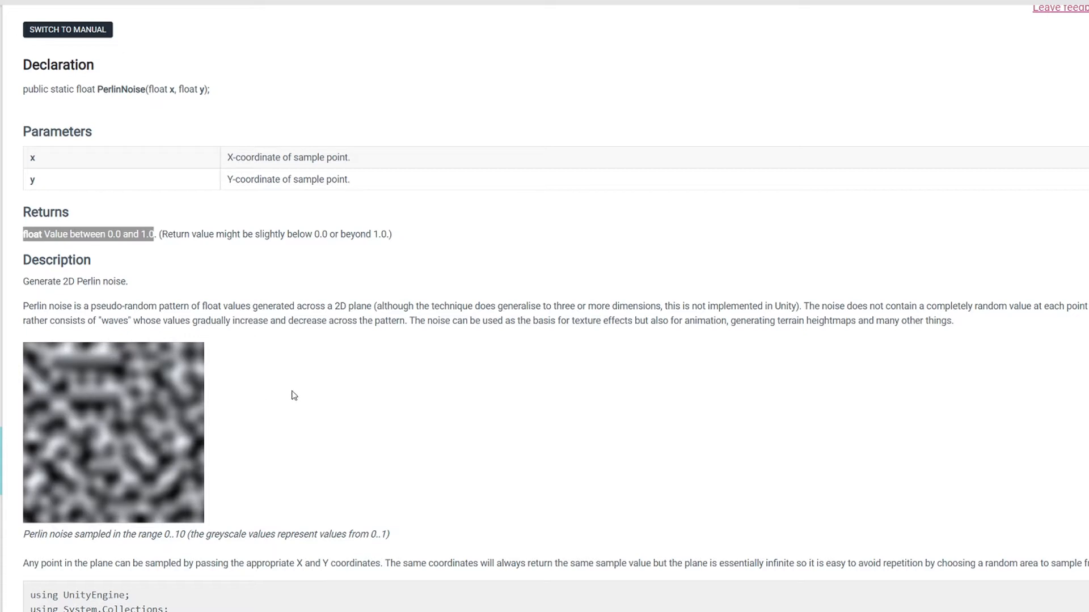
mouse_move(33, 307)
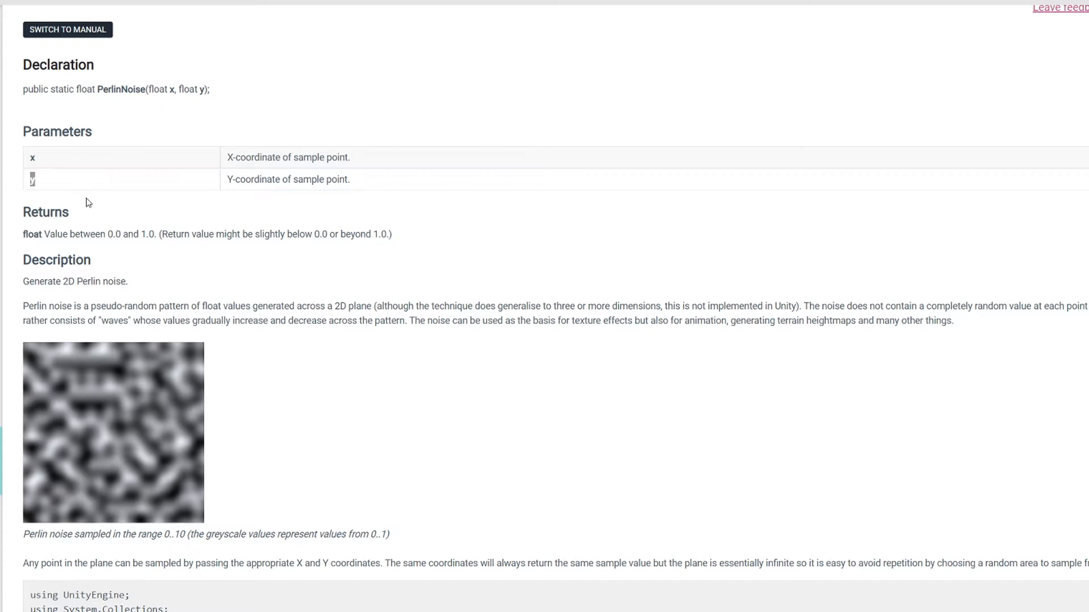
mouse_move(284, 376)
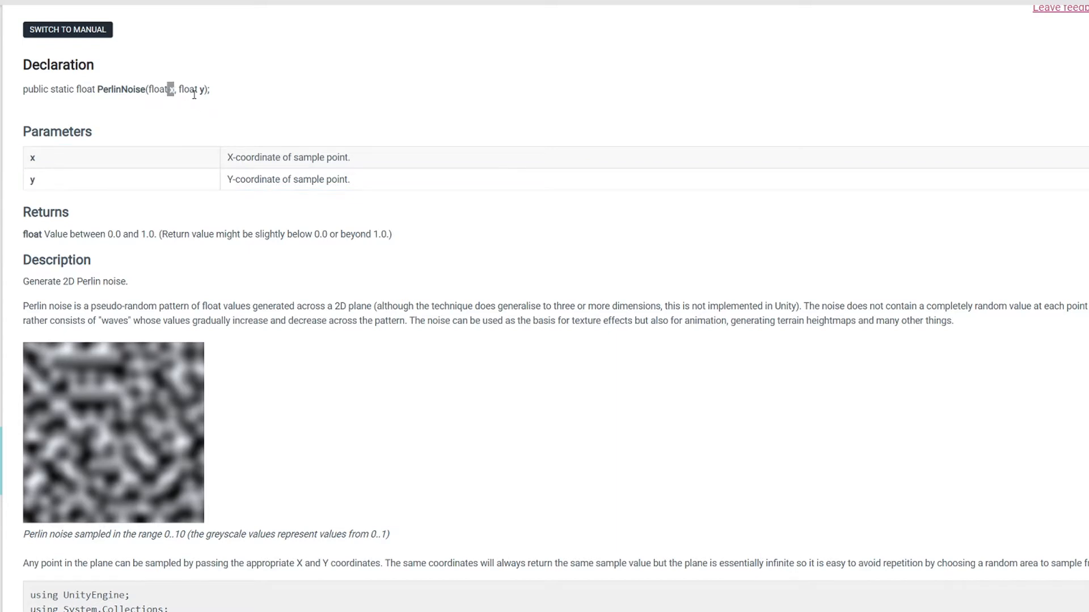
mouse_move(224, 179)
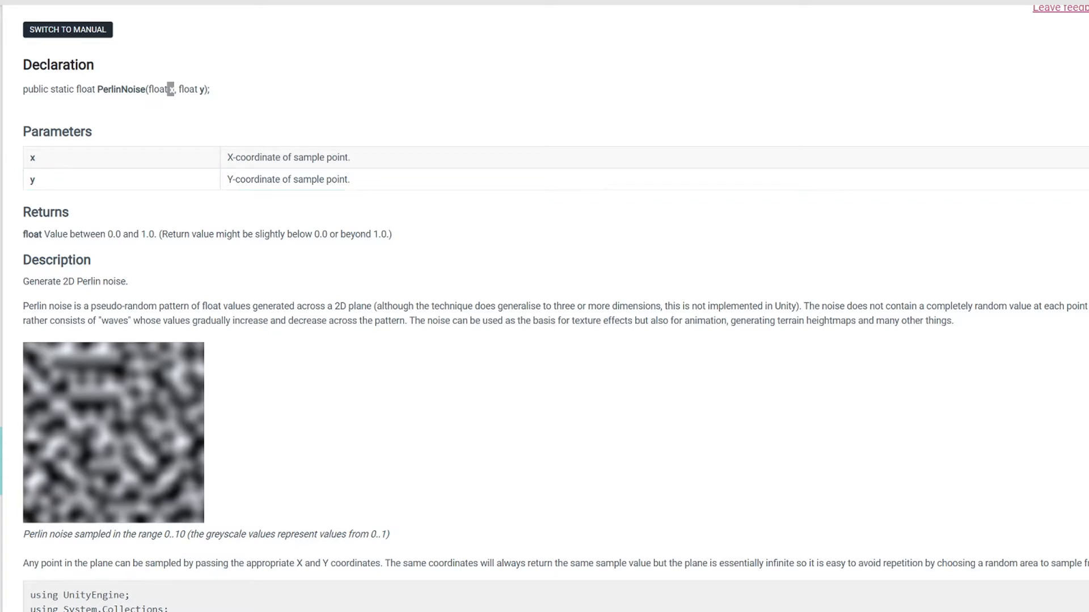
double_click(128, 89)
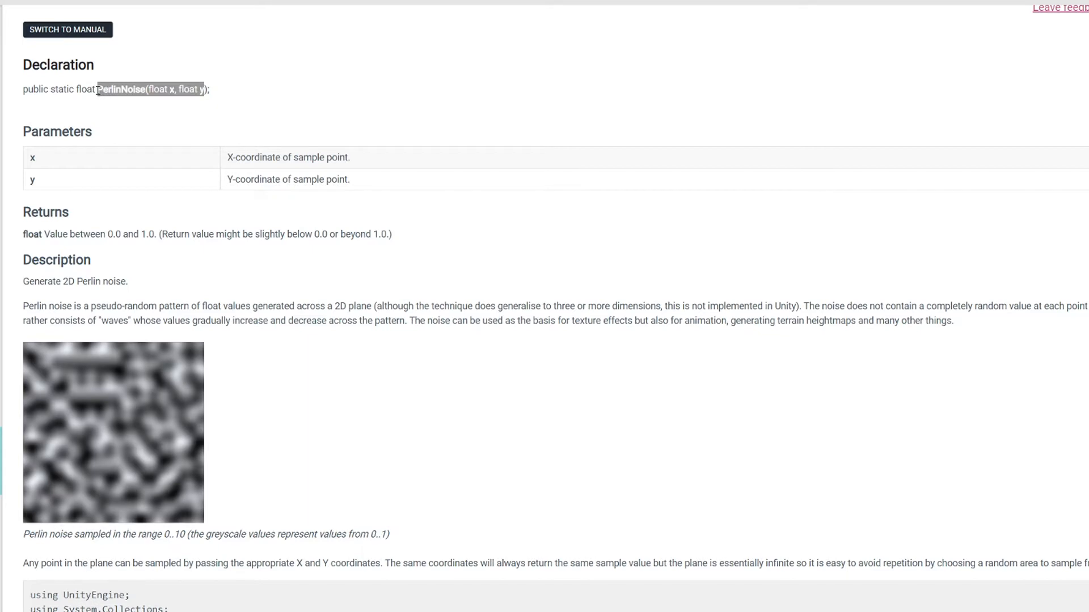
mouse_move(82, 115)
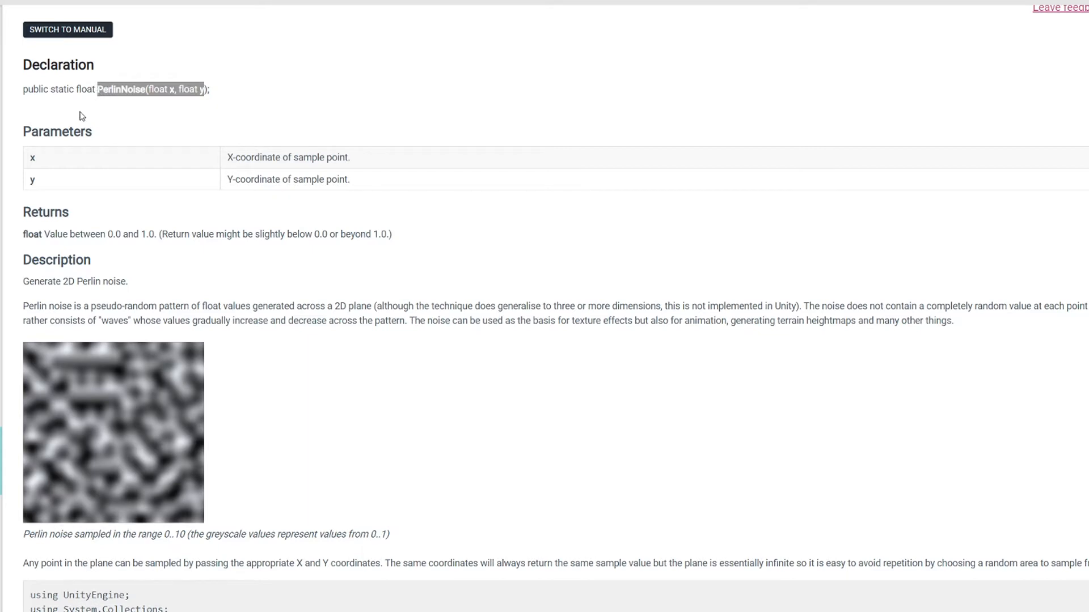
mouse_move(59, 122)
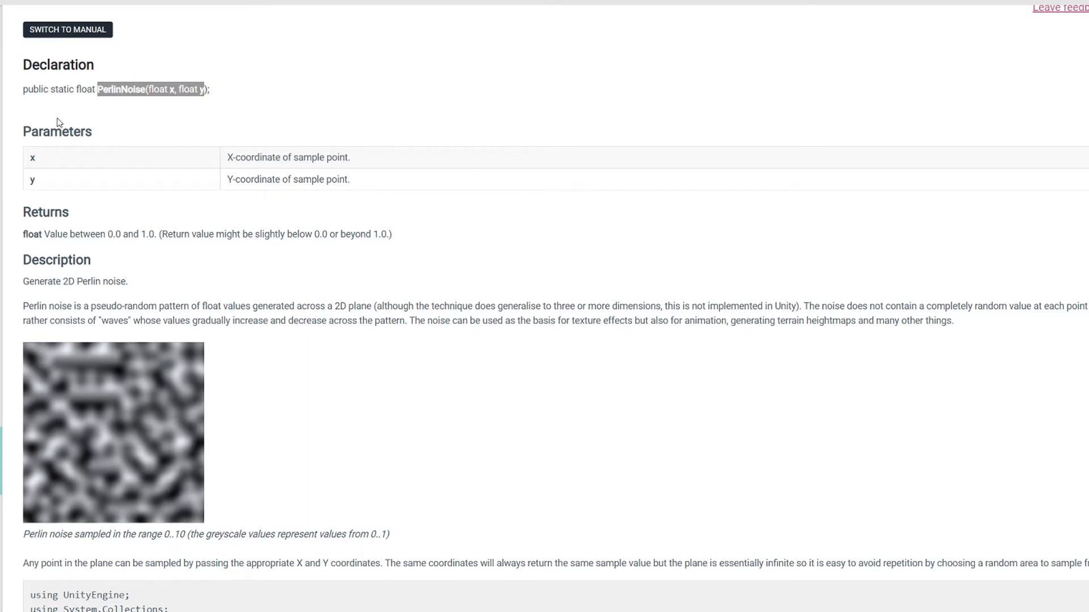
mouse_move(95, 119)
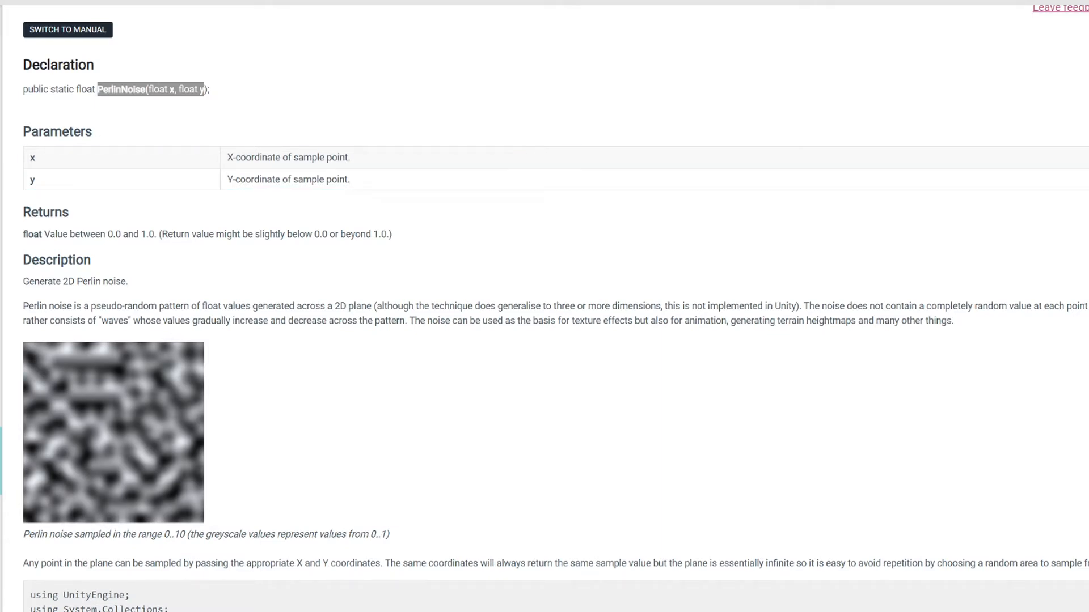
mouse_move(100, 394)
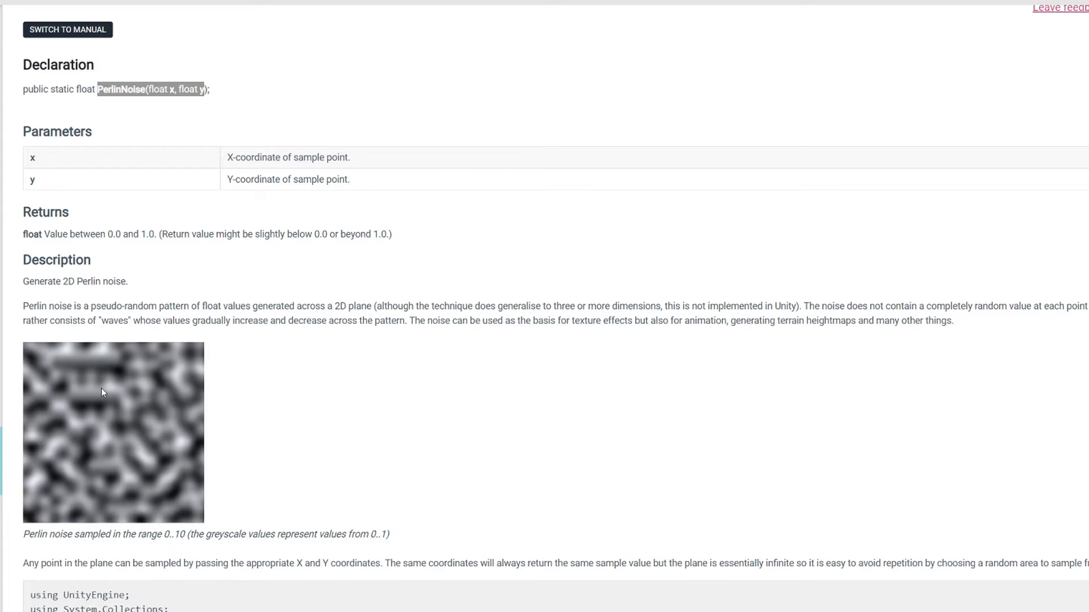
mouse_move(96, 417)
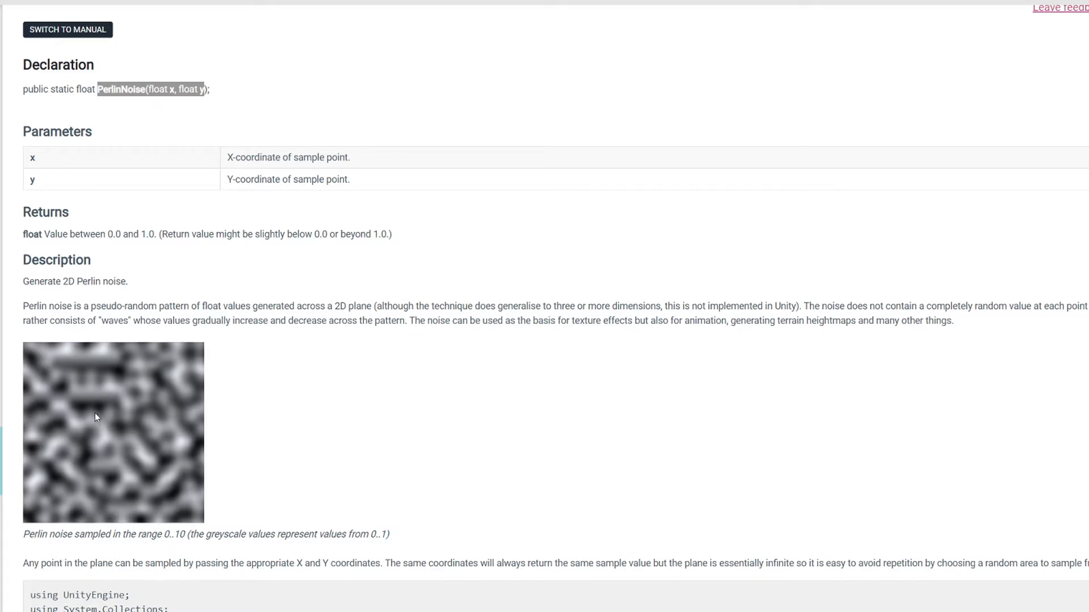
mouse_move(82, 413)
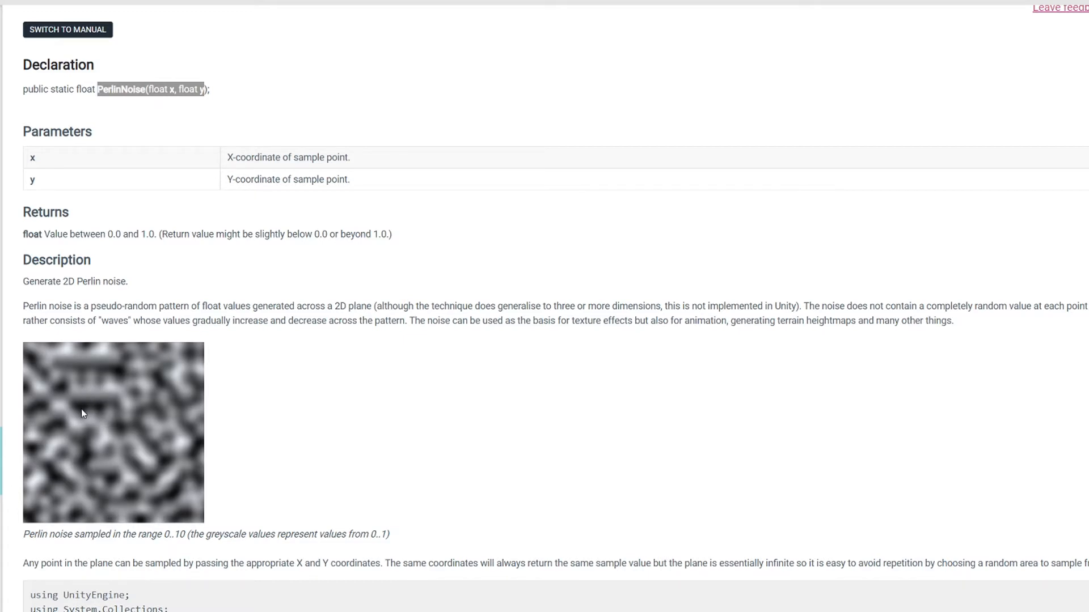
mouse_move(79, 404)
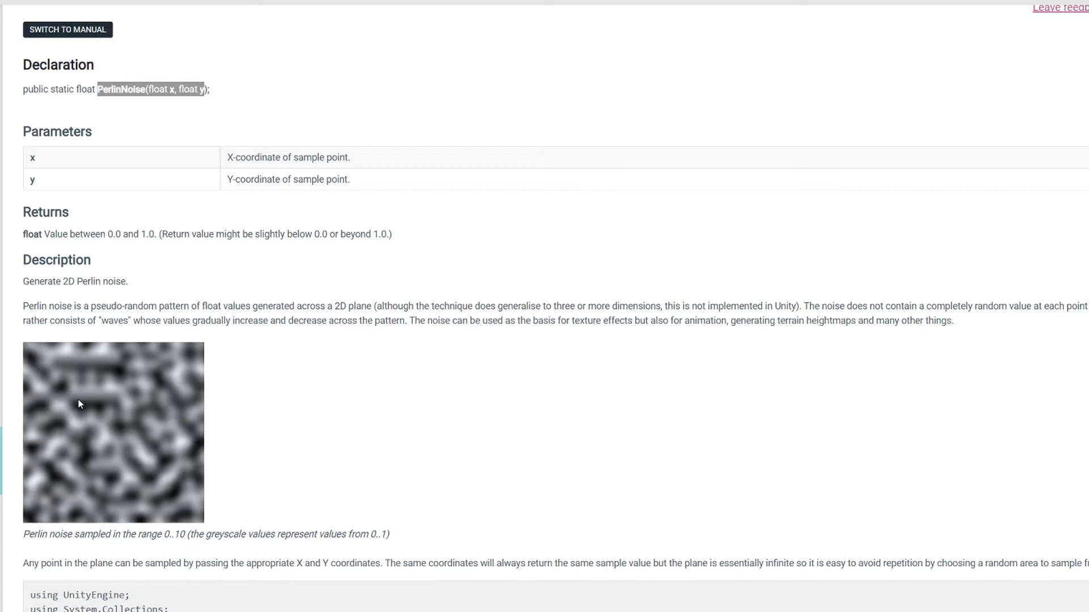
mouse_move(120, 387)
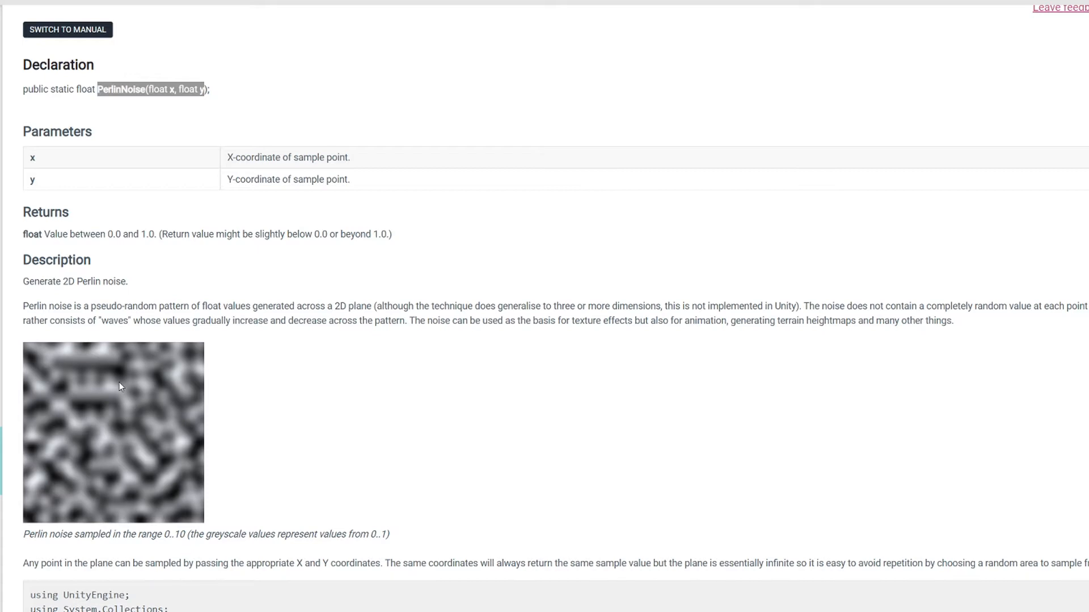
mouse_move(173, 465)
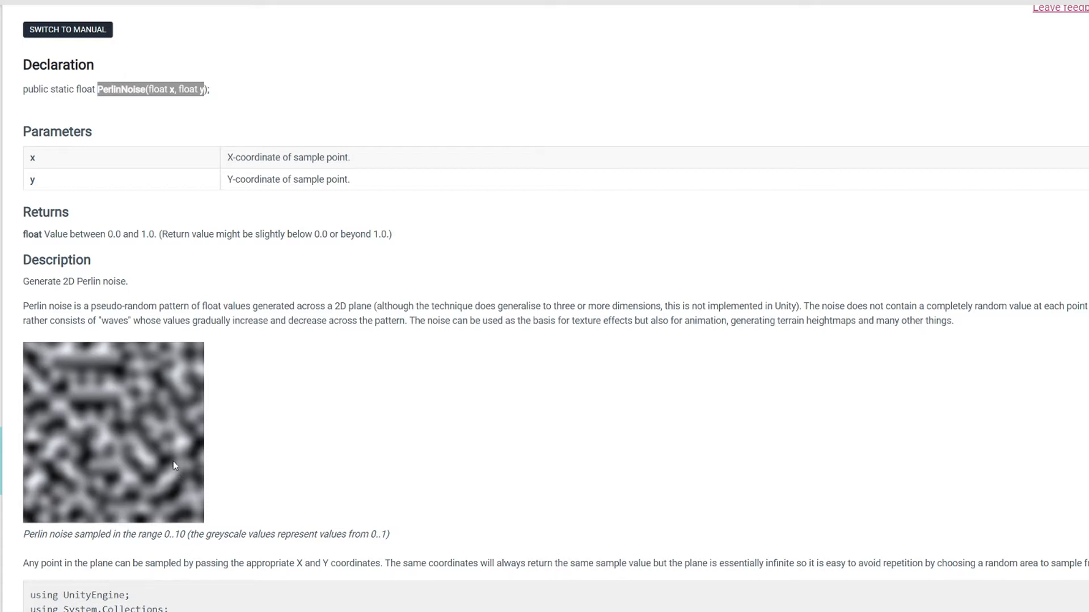
mouse_move(196, 384)
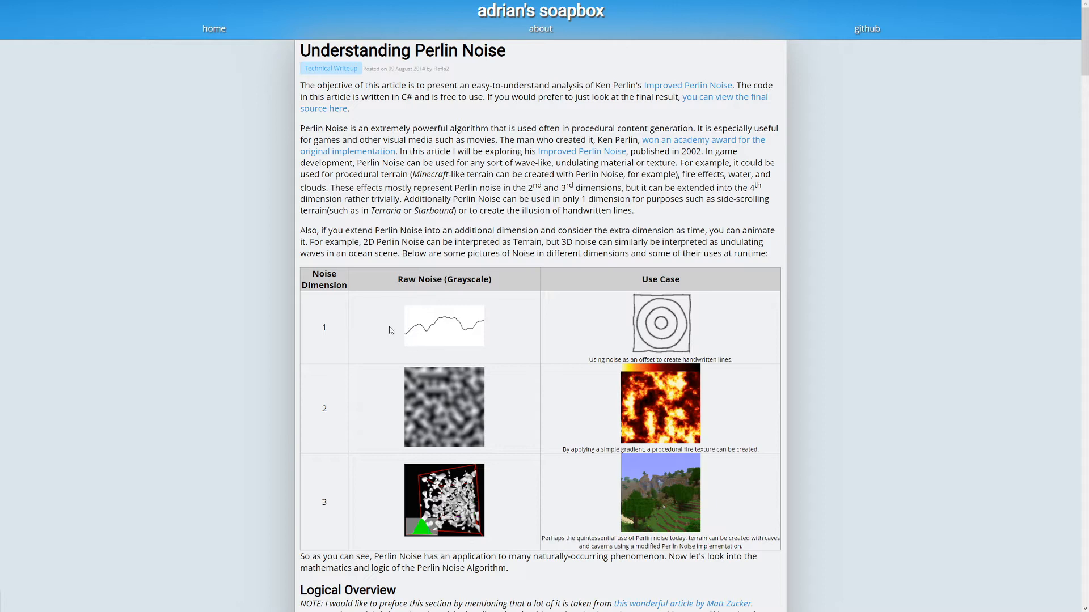
mouse_move(404, 343)
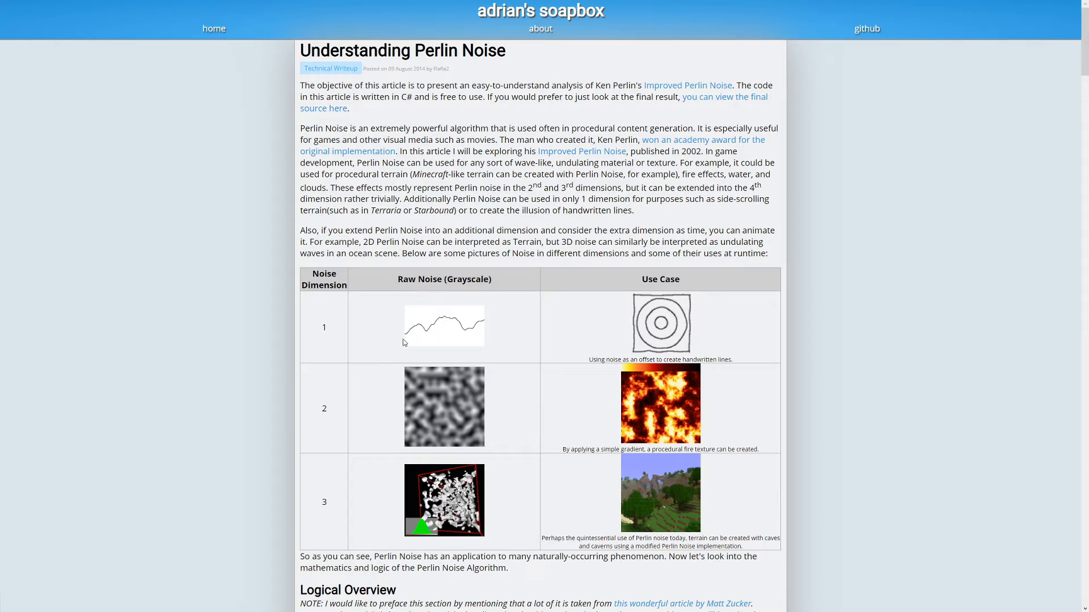
mouse_move(389, 338)
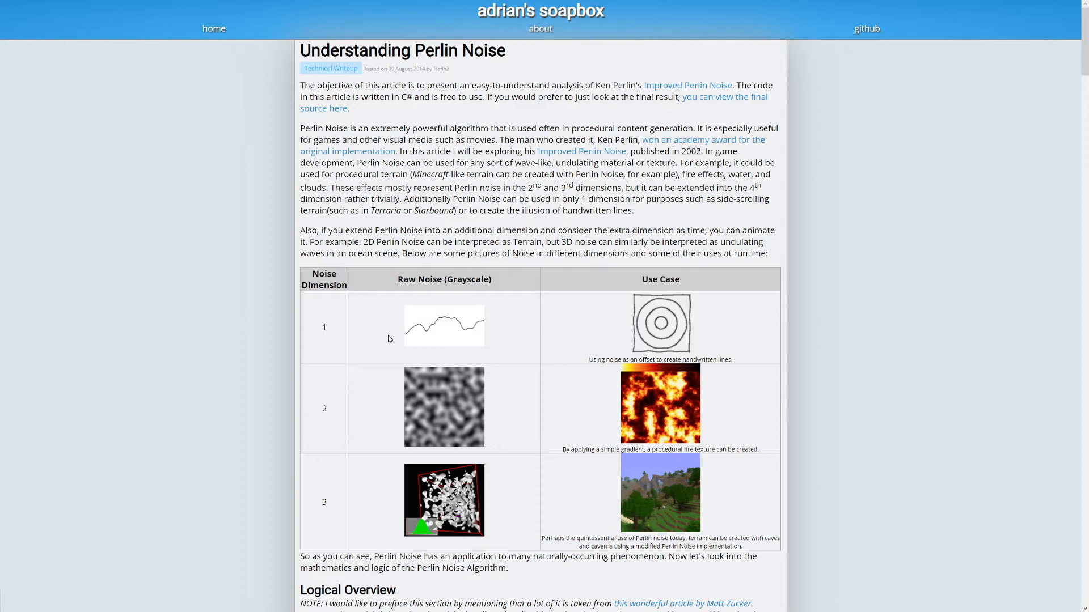
mouse_move(423, 343)
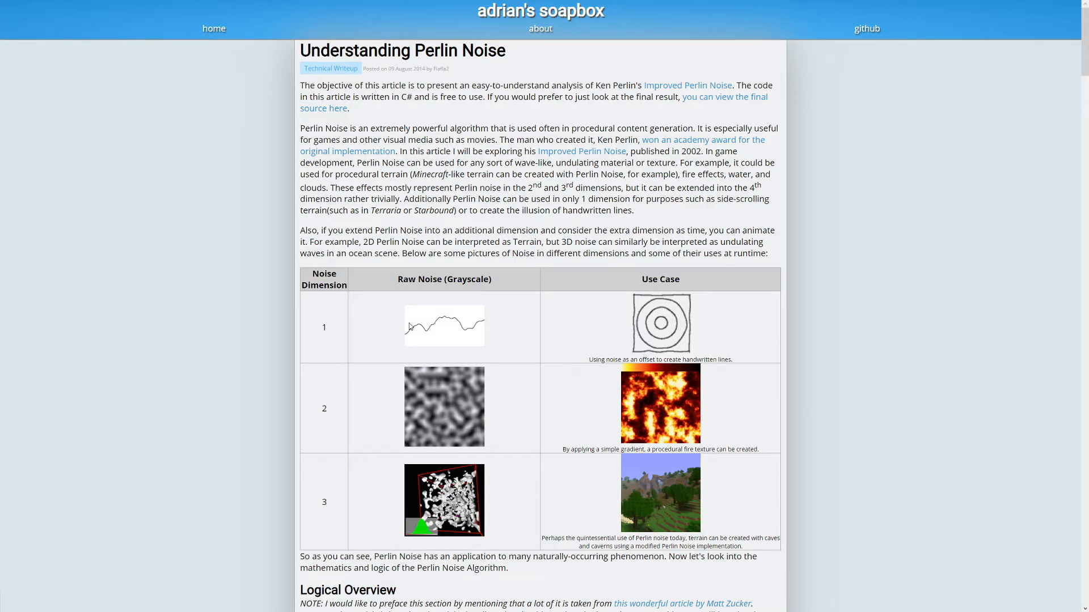
- Bring Figures 6 and 7 of the Working with Octaves section into view
scroll("down", 3)
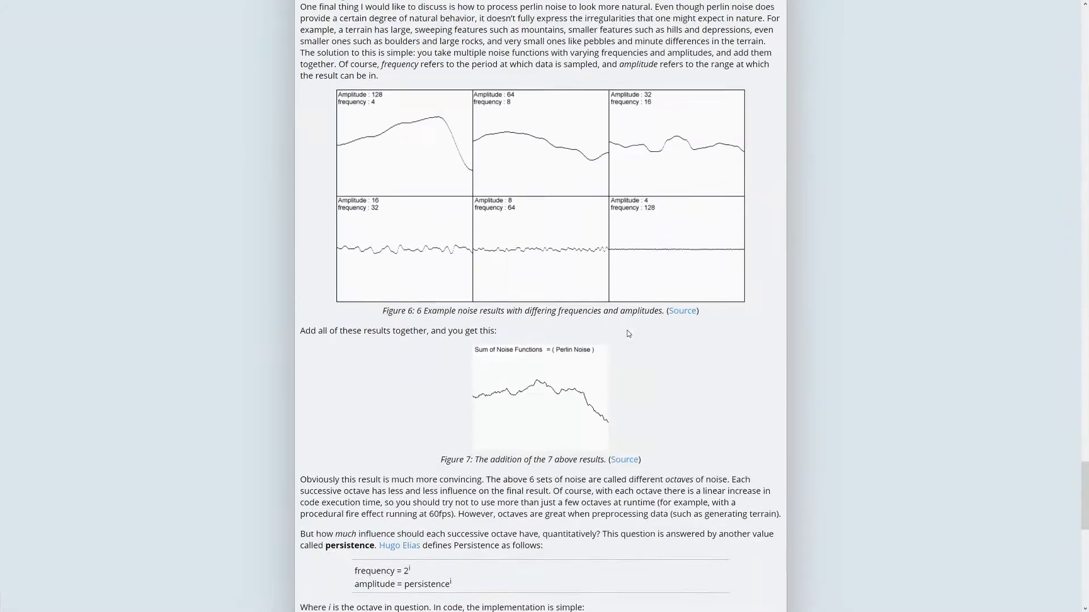
scroll("up", 3)
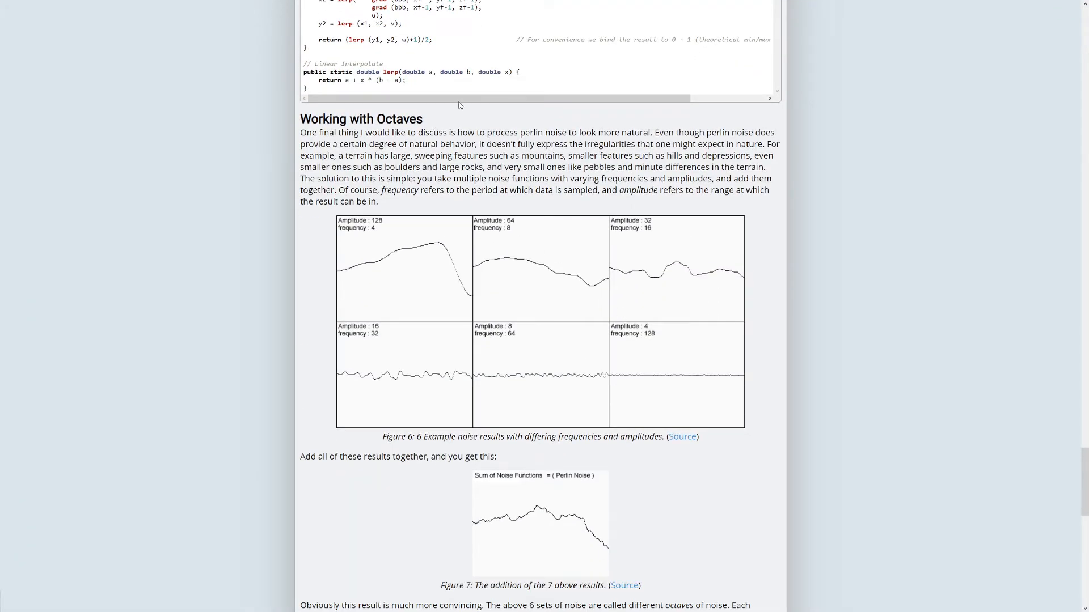
scroll("down", 3)
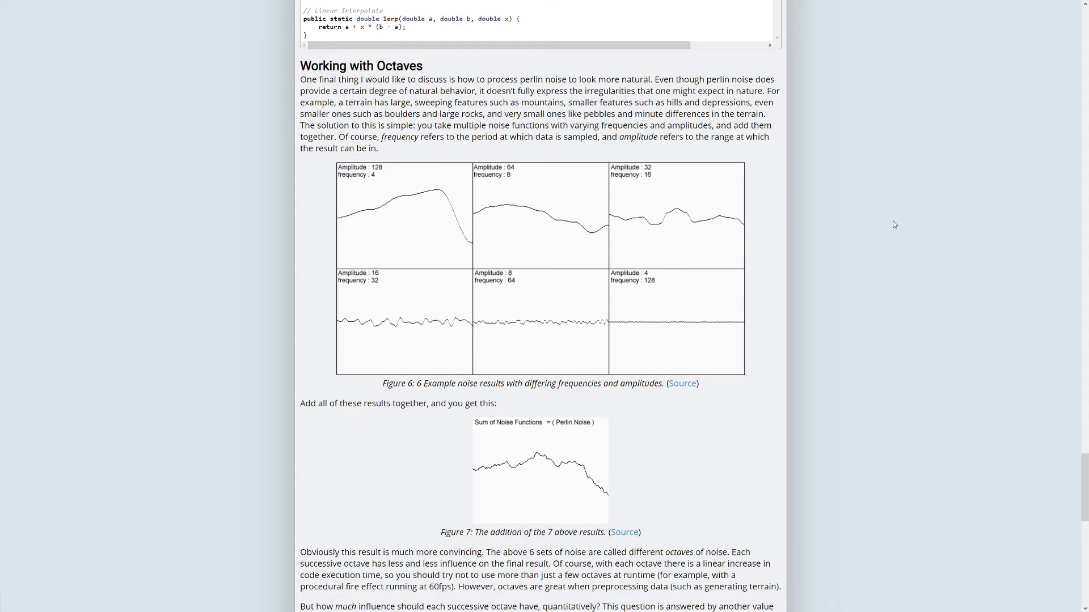
mouse_move(298, 185)
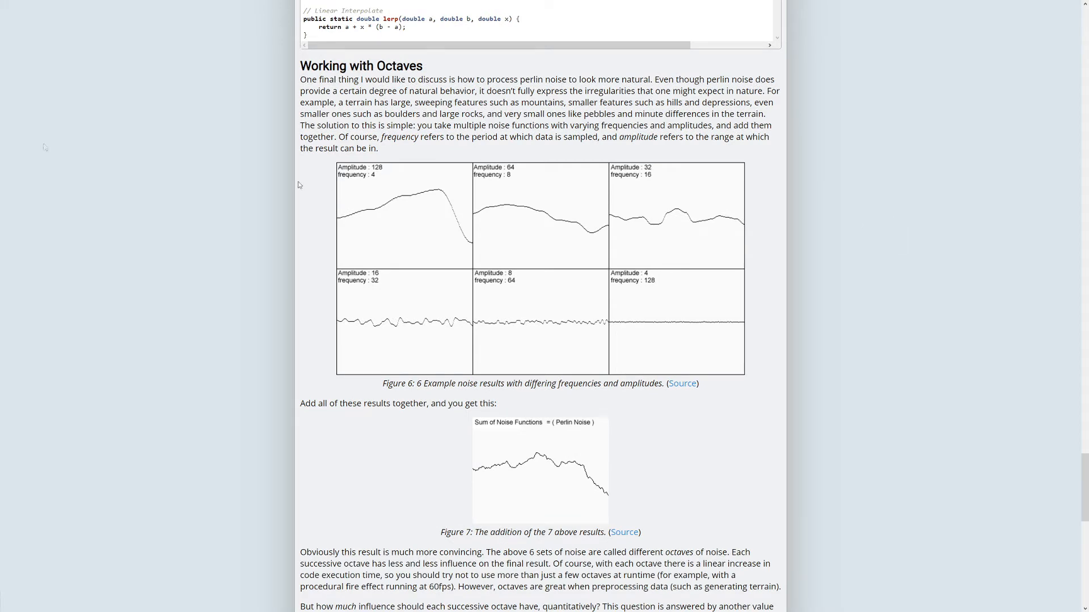
scroll("down", 3)
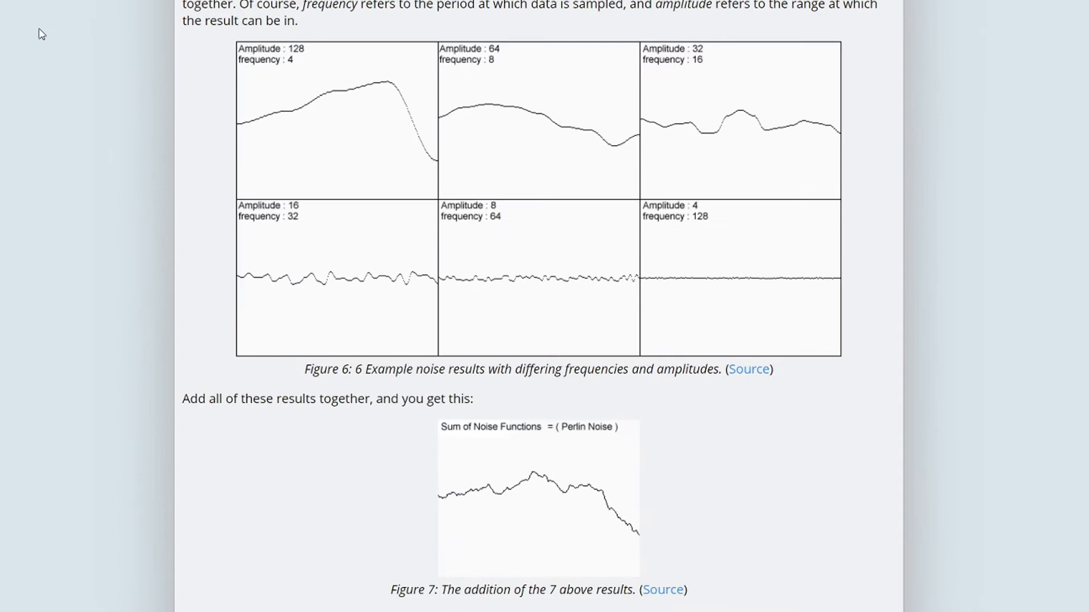
mouse_move(369, 60)
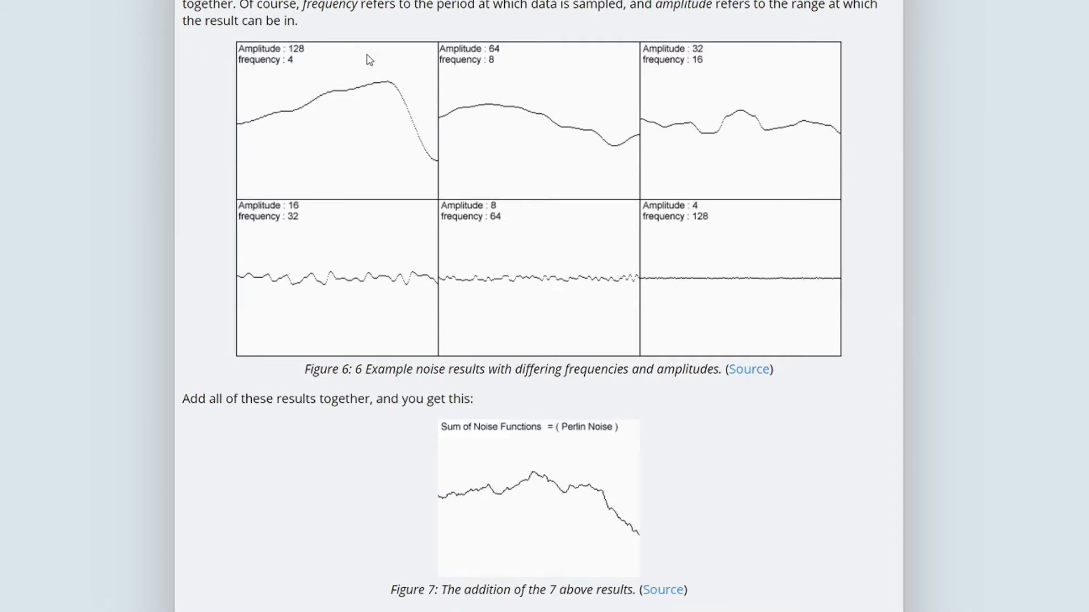
mouse_move(782, 136)
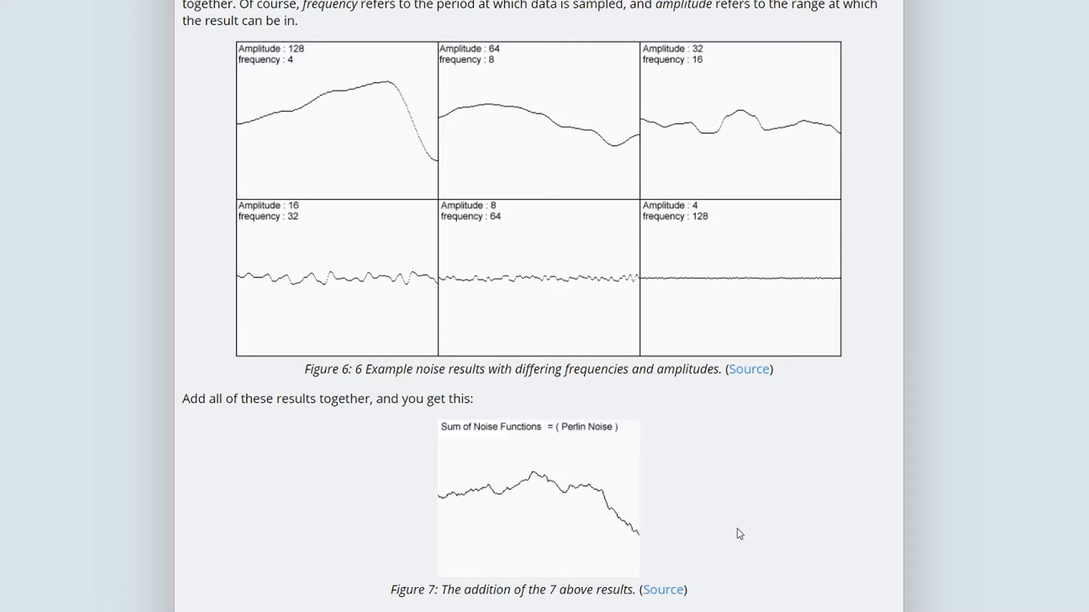
mouse_move(861, 261)
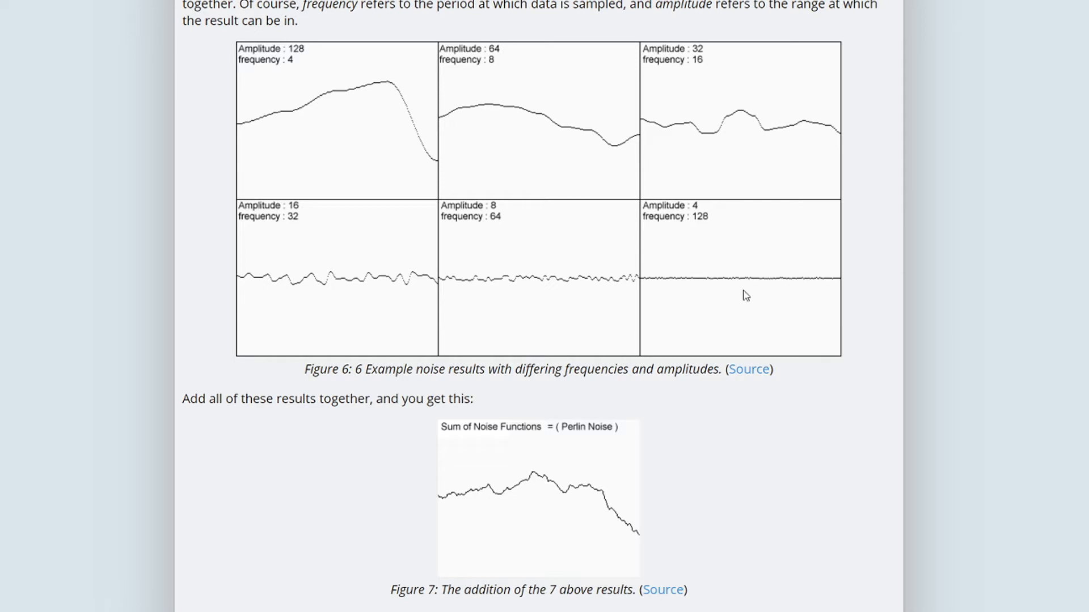
scroll("down", 3)
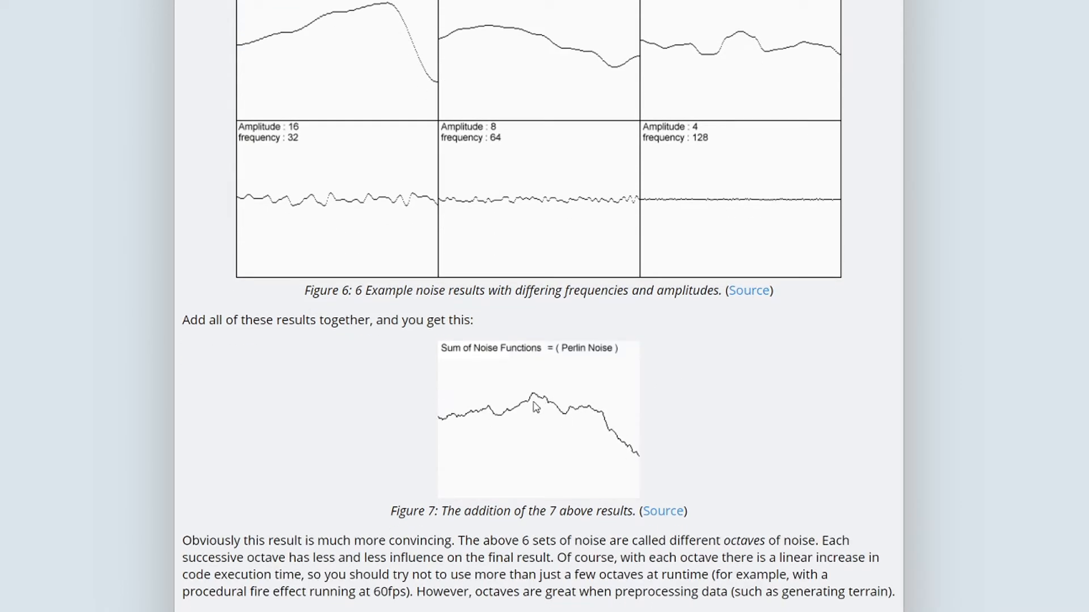
mouse_move(467, 410)
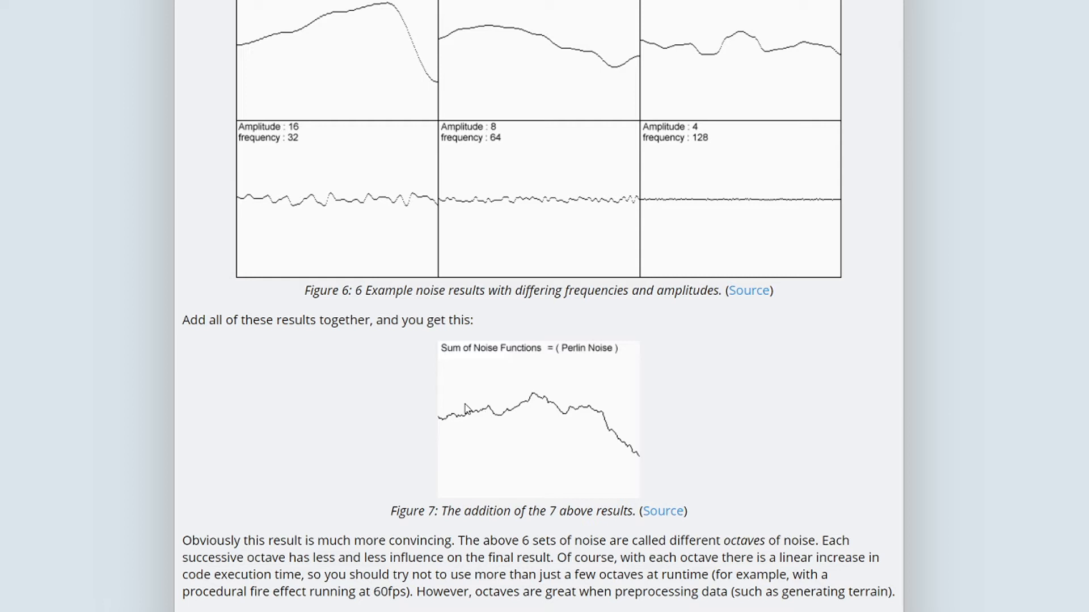
mouse_move(549, 406)
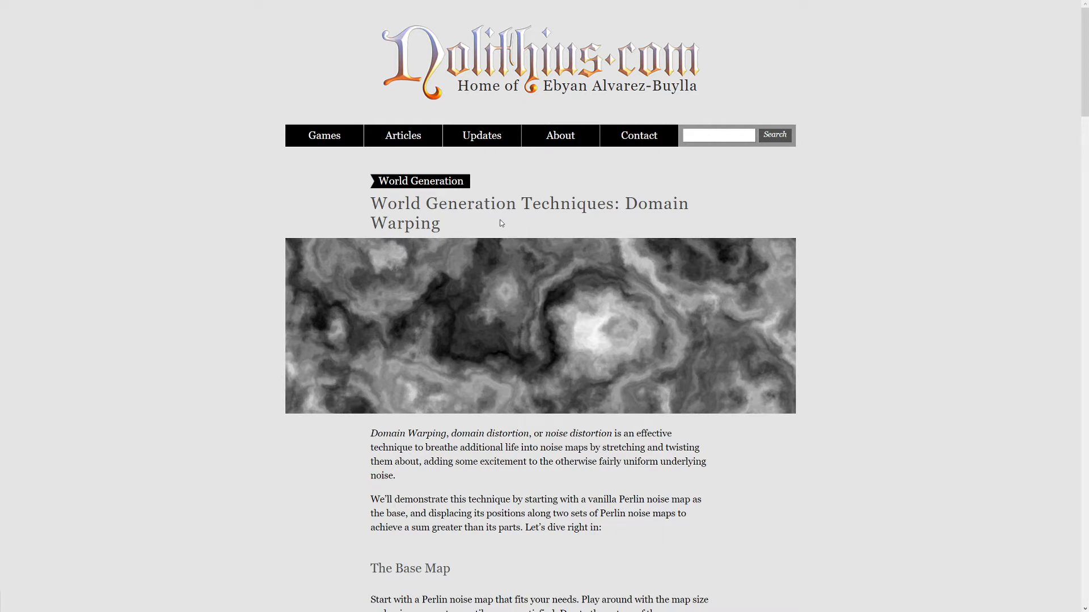
mouse_move(511, 242)
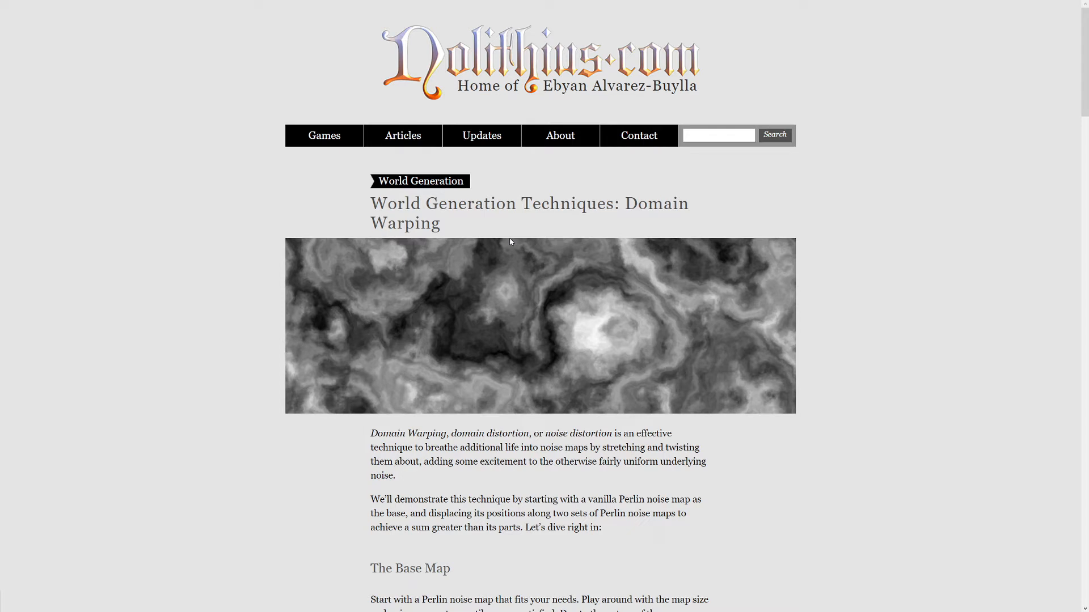
mouse_move(582, 312)
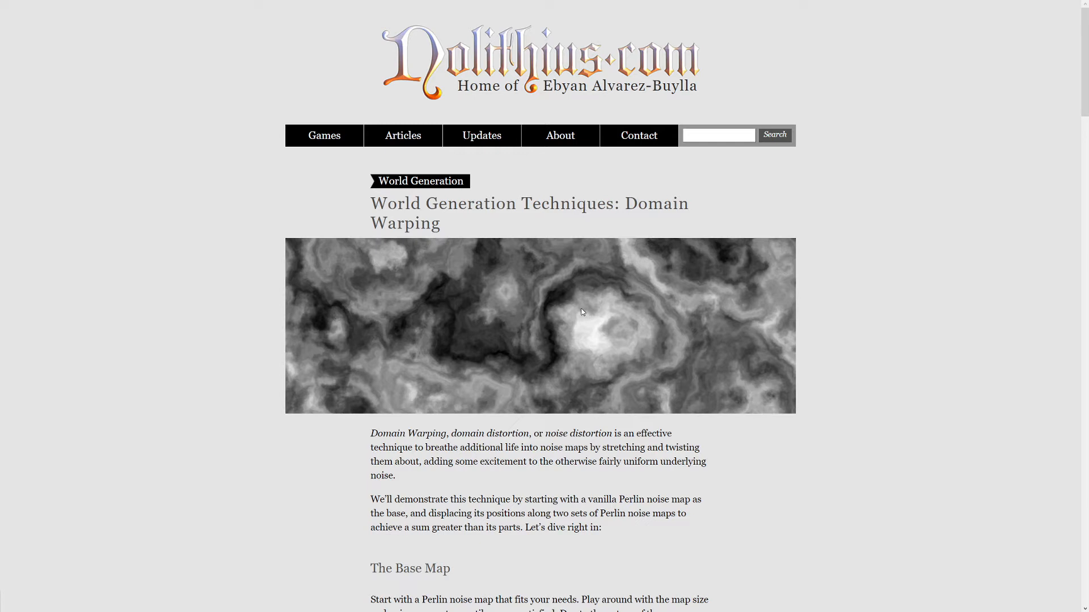
mouse_move(593, 320)
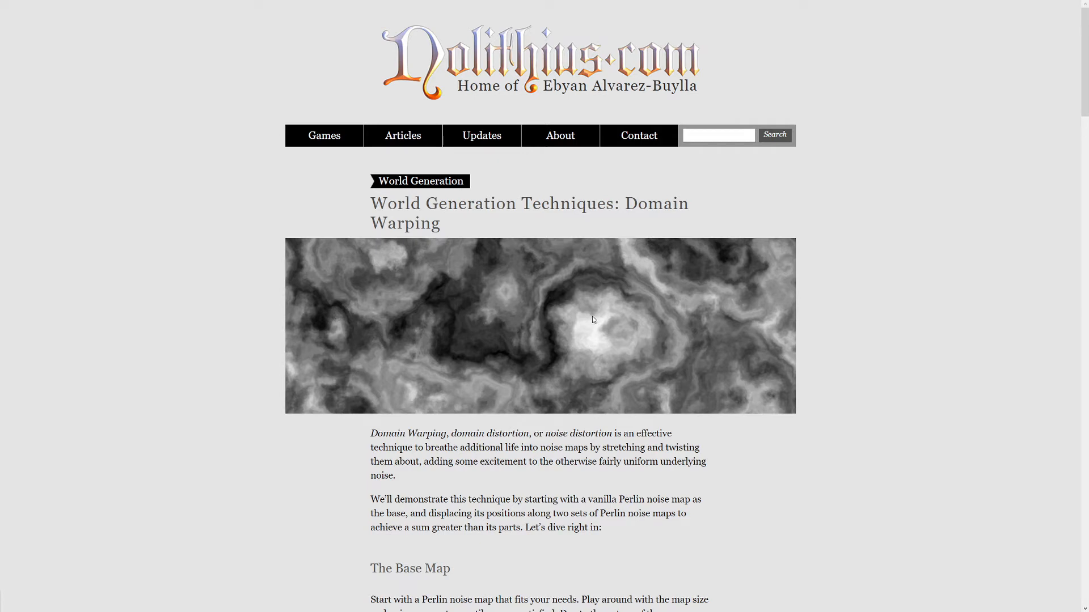
mouse_move(555, 284)
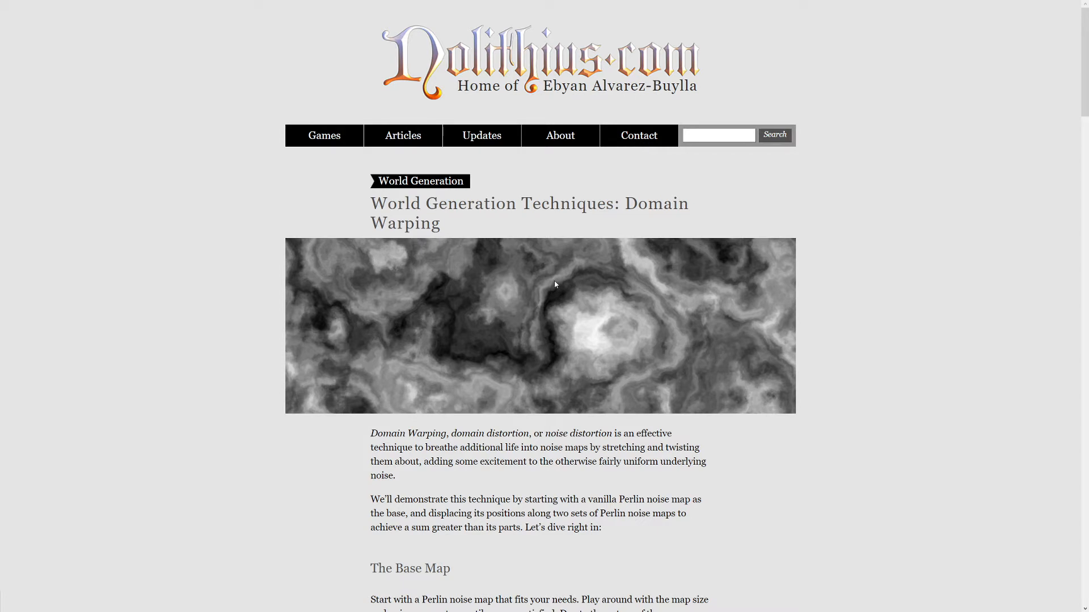
mouse_move(577, 311)
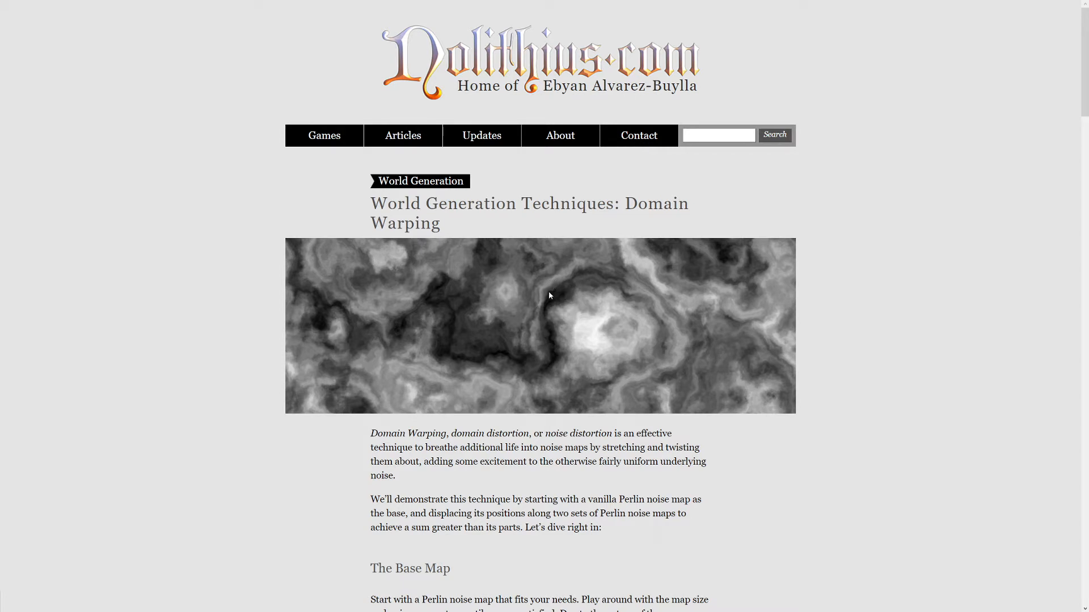
mouse_move(528, 321)
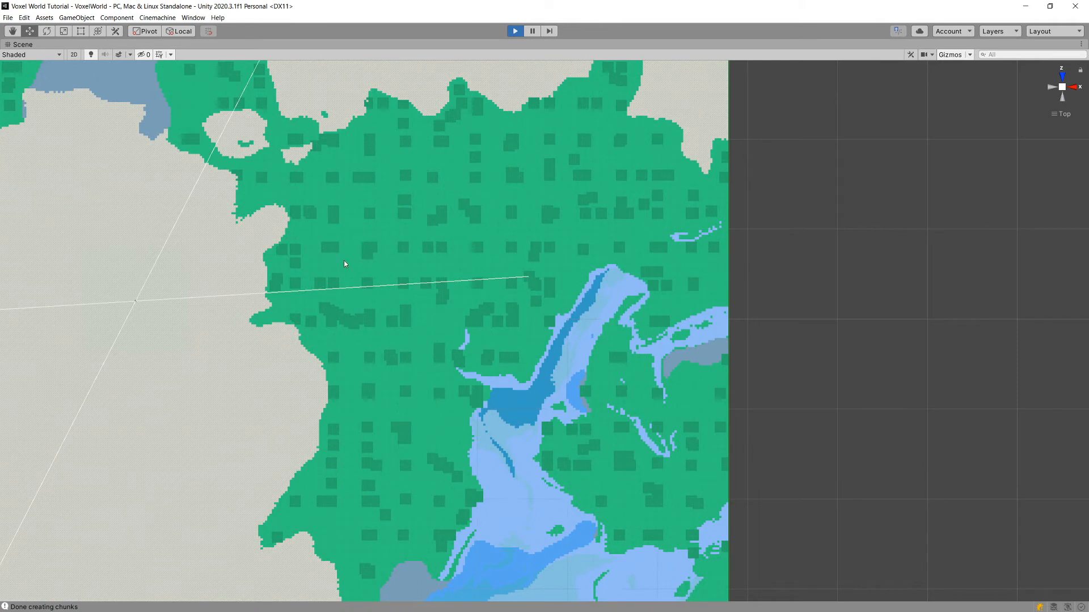
mouse_move(483, 199)
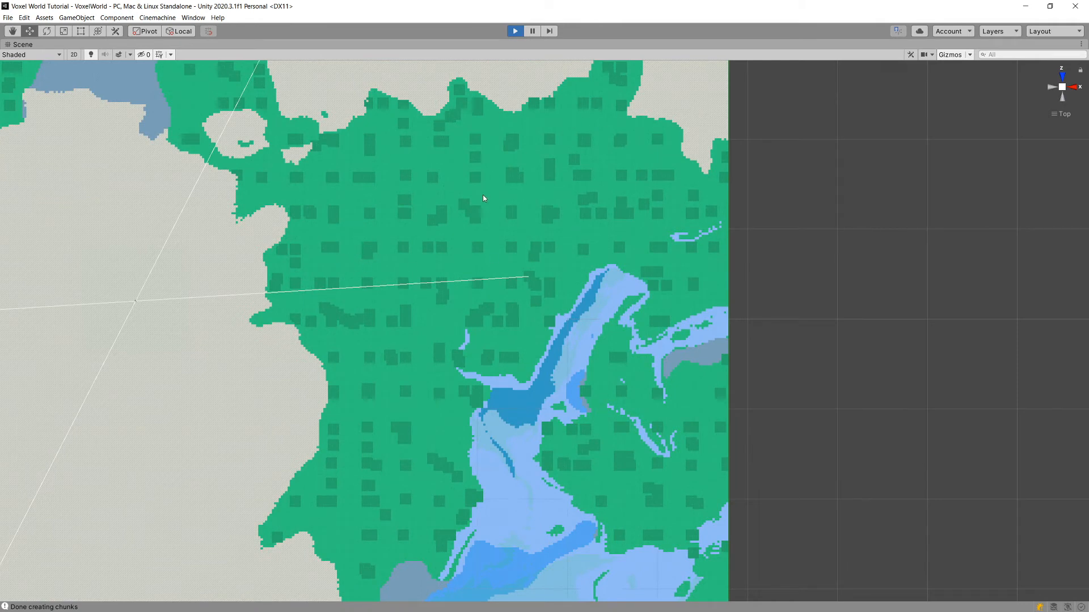
mouse_move(450, 338)
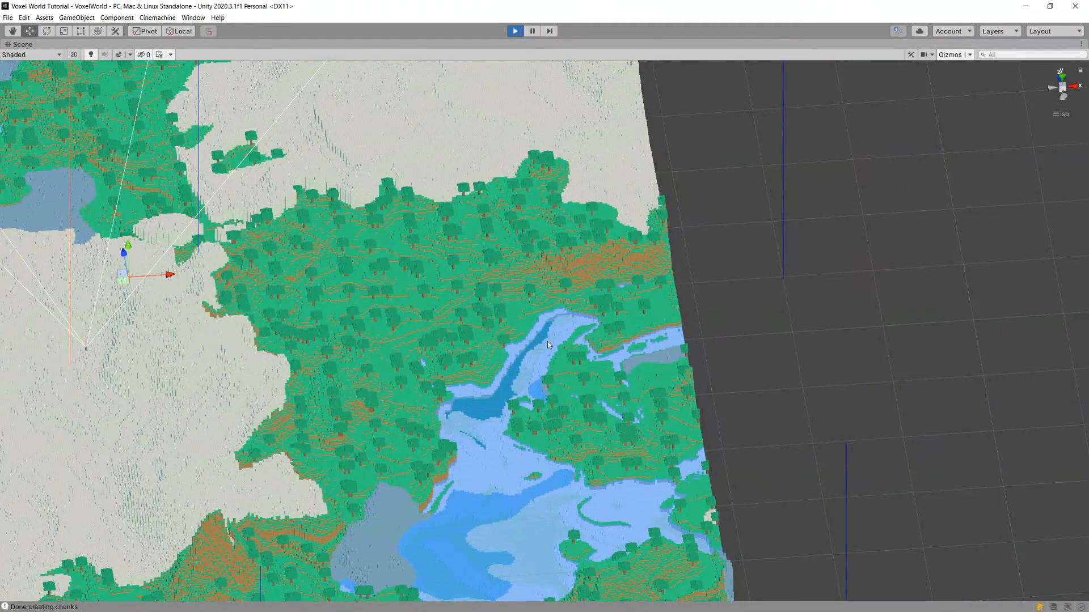
- Orbit the Scene view to reveal the terrain's plateaus, tree-covered slopes and water pools
left_click_drag(549, 345, 431, 289)
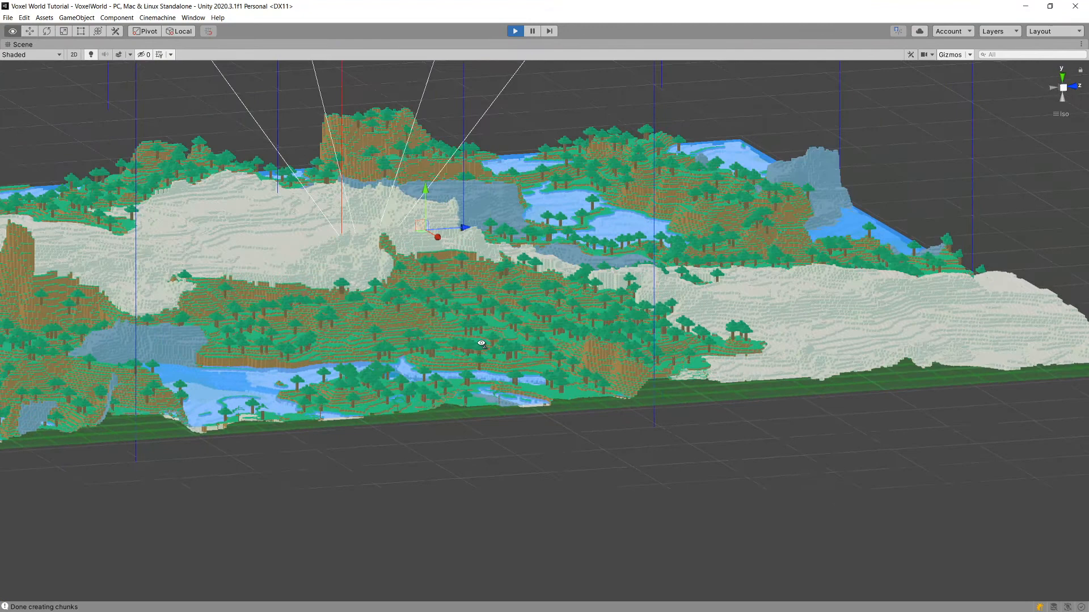
left_click_drag(479, 342, 442, 268)
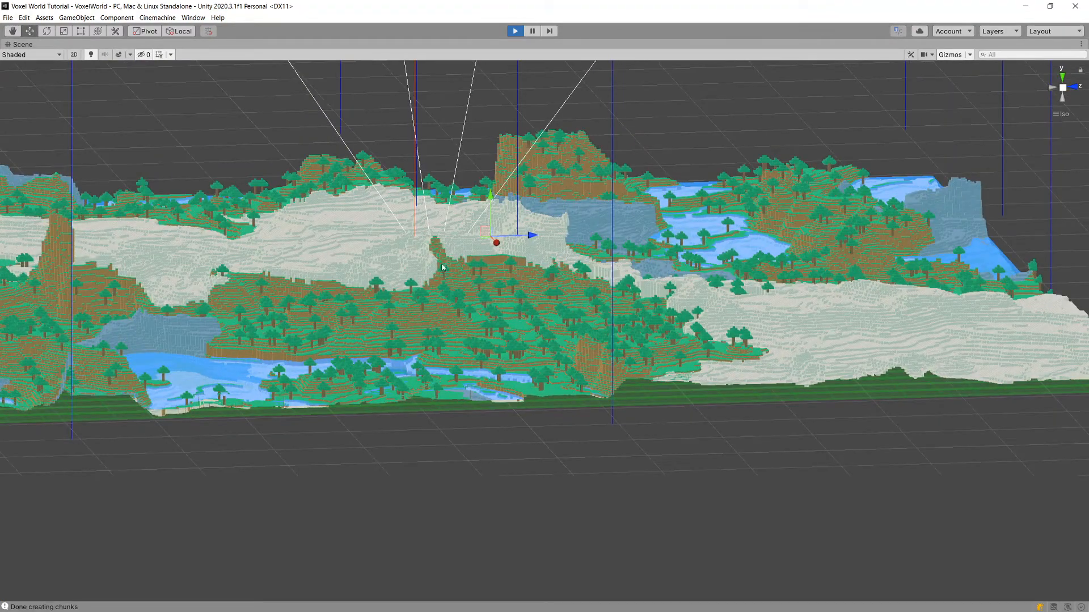
mouse_move(769, 306)
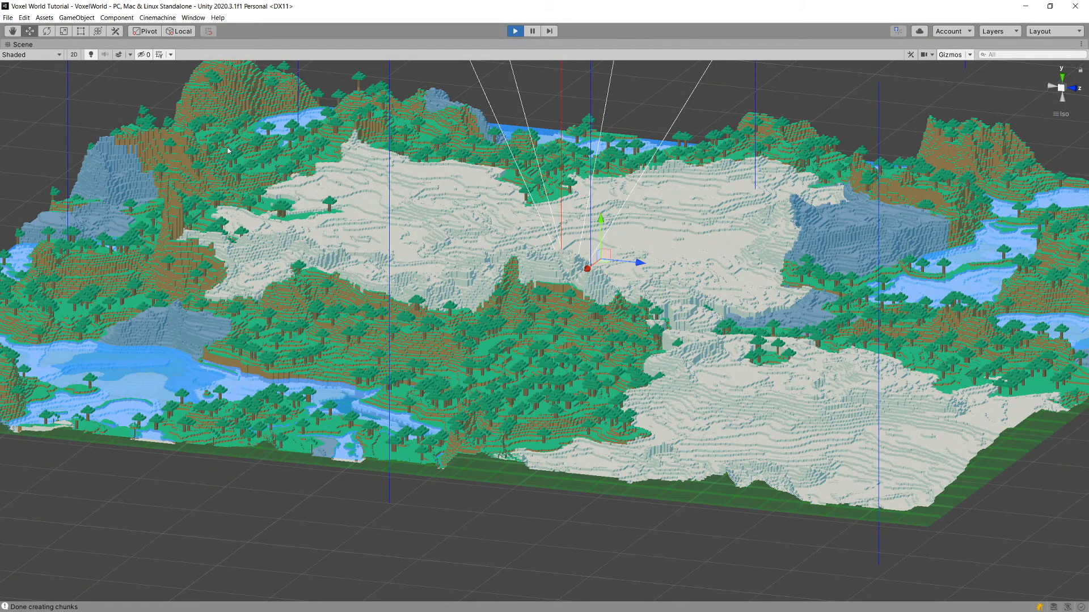
mouse_move(846, 228)
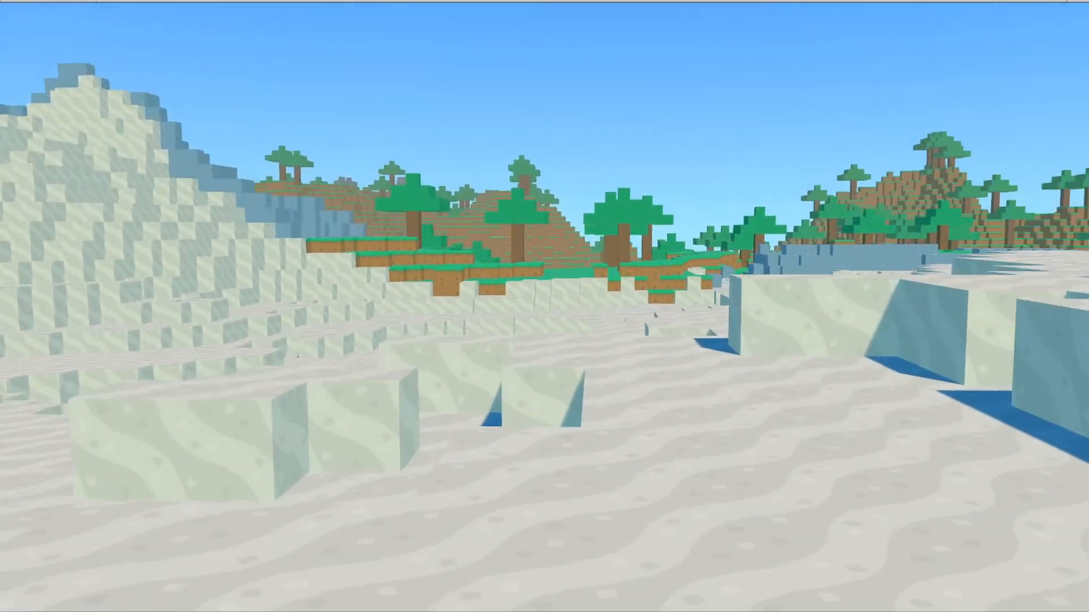
mouse_move(545, 307)
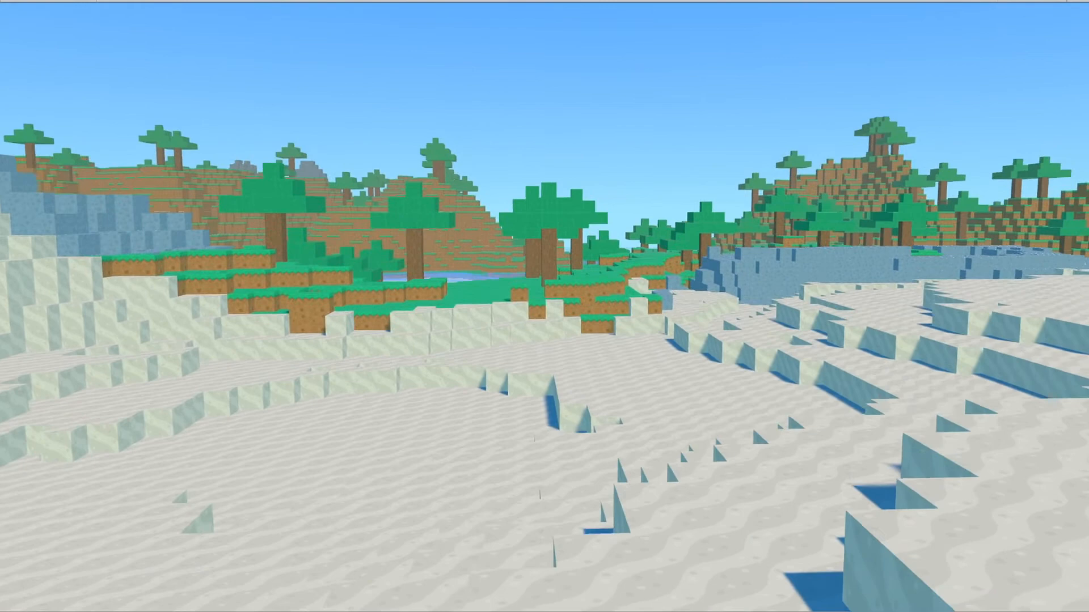